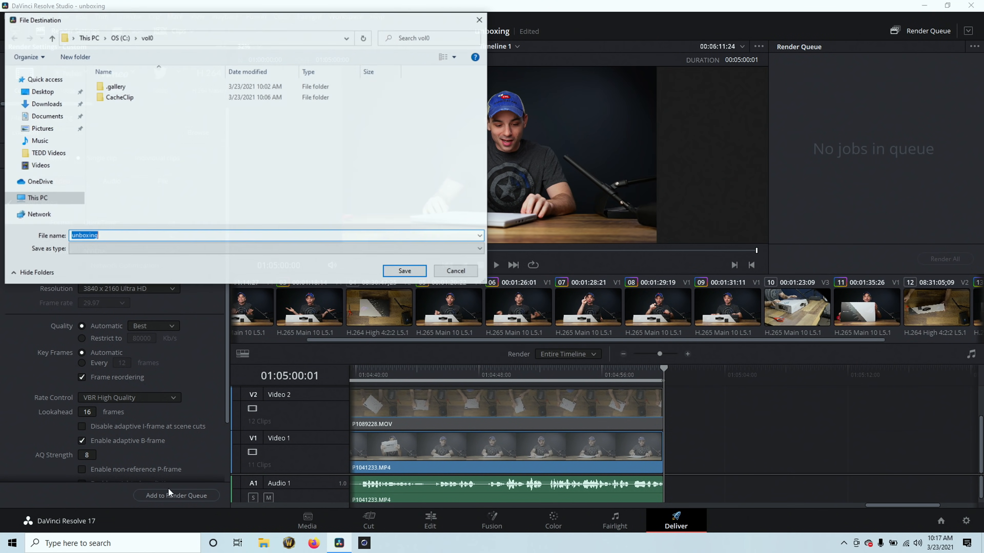
Set the file destination to the Desktop and queue 'unboxing | Timeline 1' as unboxing.mov, accepting the resolution warning.
{"action": "left_click", "coordinate": [42, 92]}
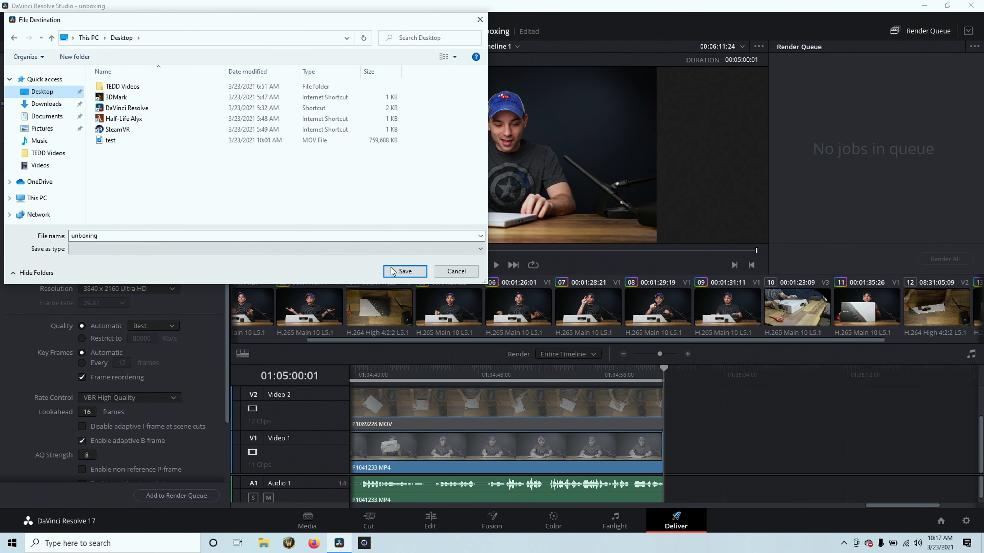
{"action": "left_click", "coordinate": [405, 271]}
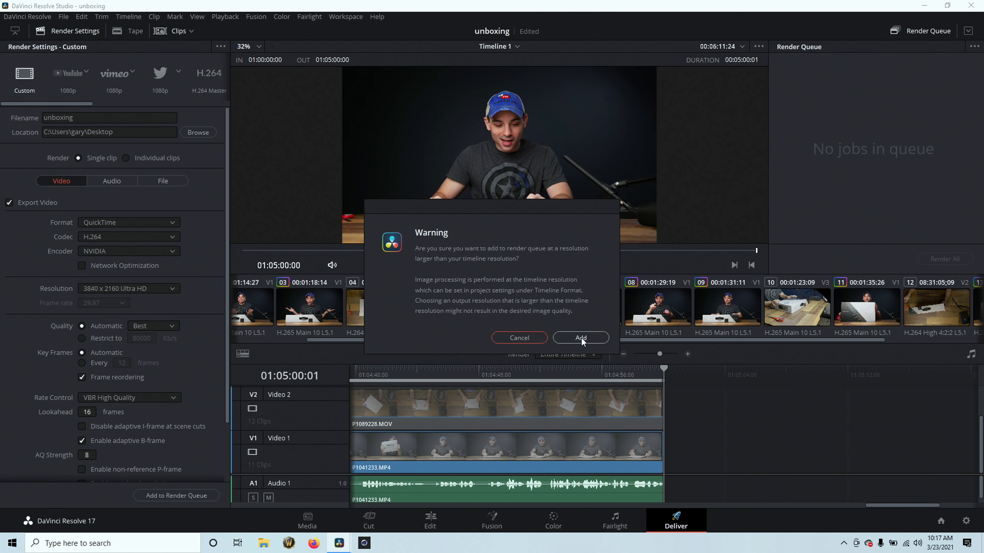
{"action": "left_click", "coordinate": [579, 338]}
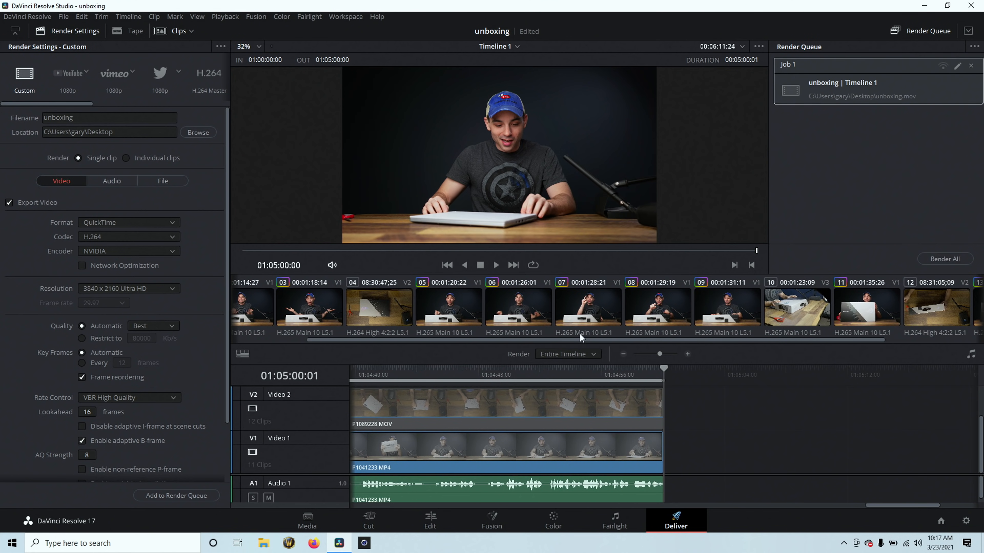